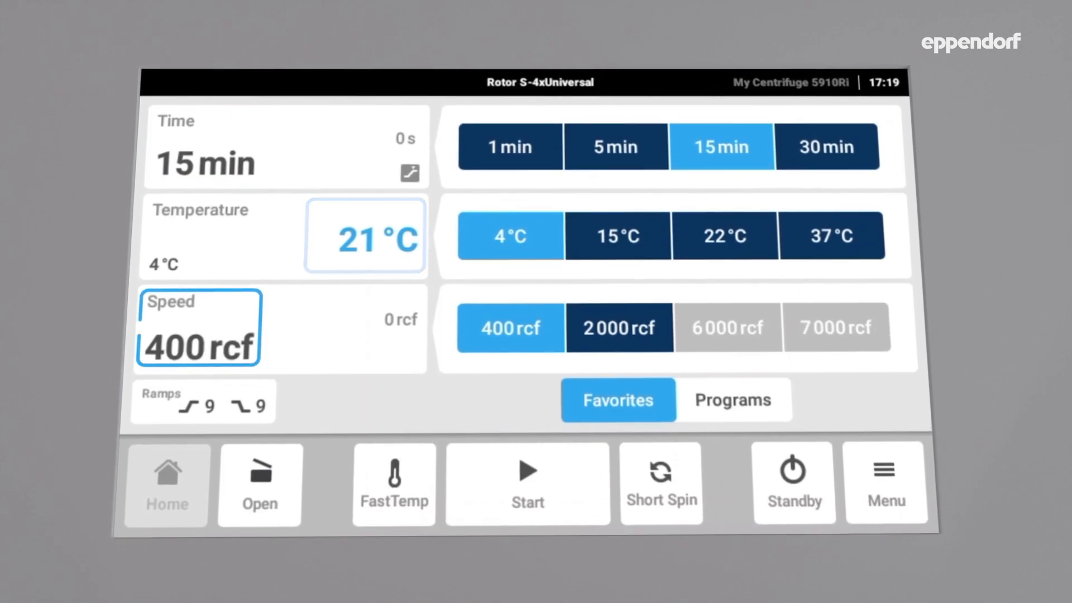
Step: Switch the home screen from Favorites to the saved programs list (E.coli Harvest, Ficoll Gradient)
left_click(201, 404)
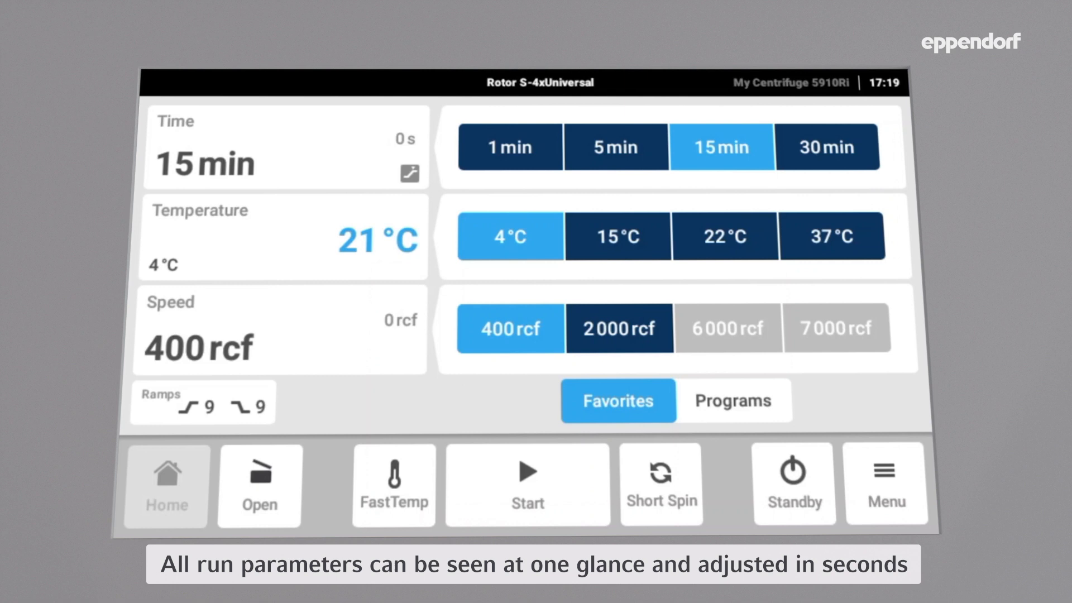
left_click(734, 400)
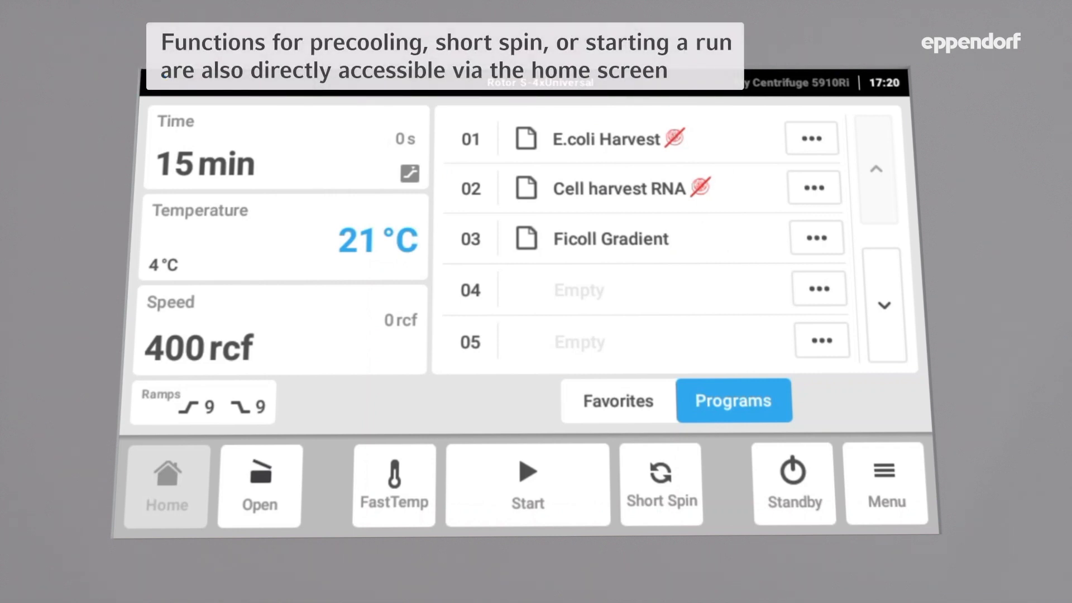
Step: Go through the bottom buttons and open the Menu overlay with Settings, Events and Login
left_click(259, 486)
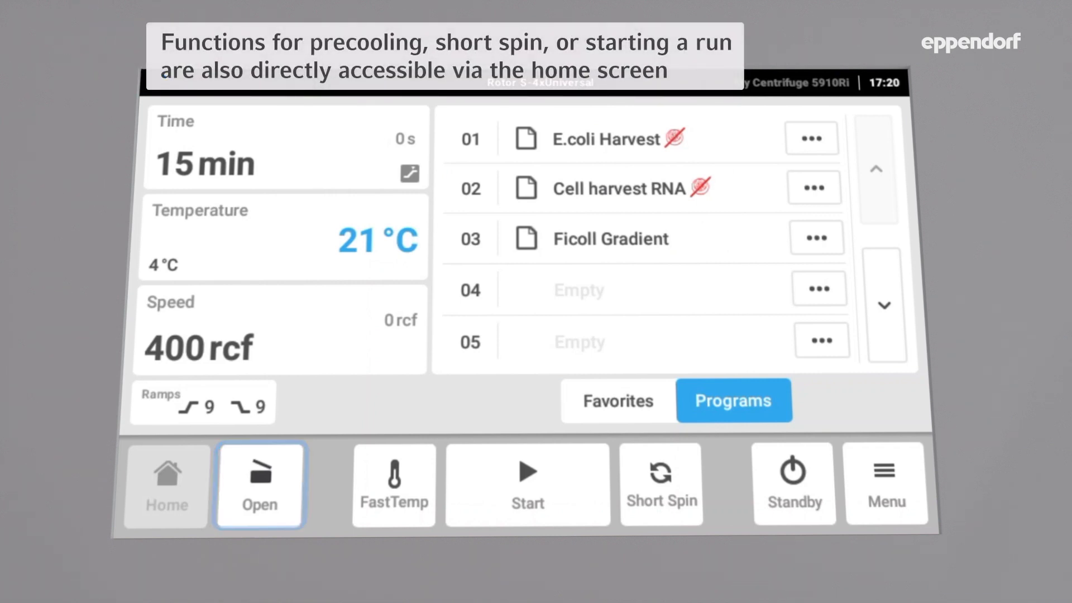
left_click(393, 485)
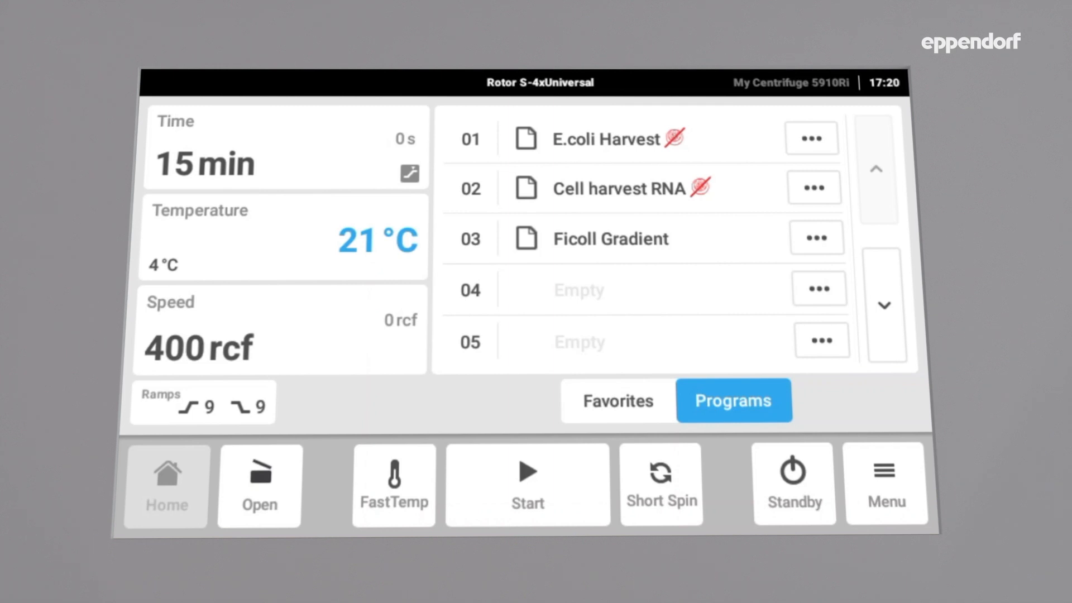
left_click(794, 485)
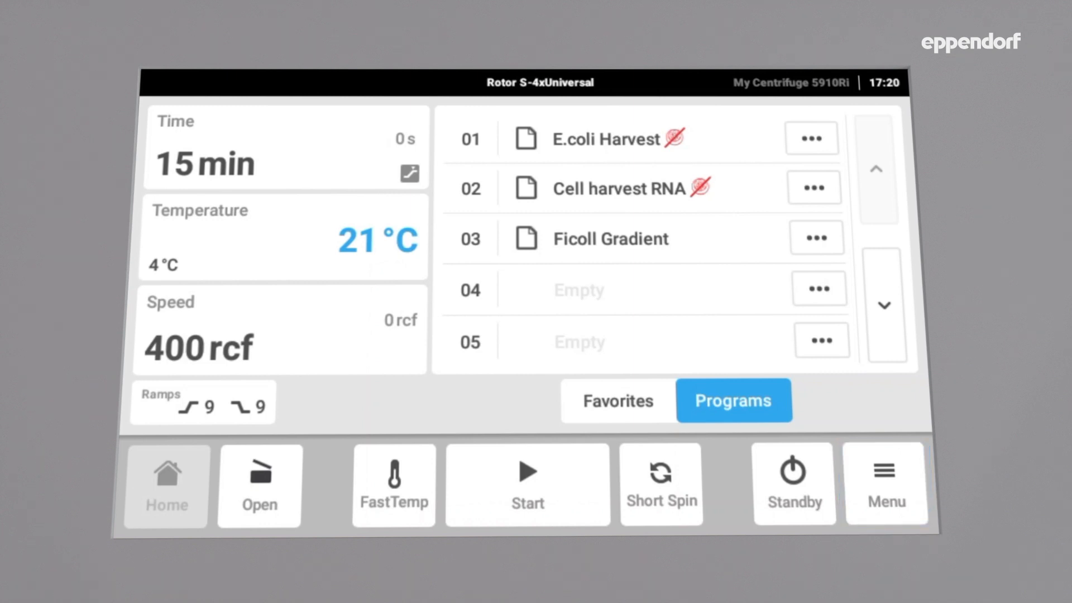
left_click(886, 485)
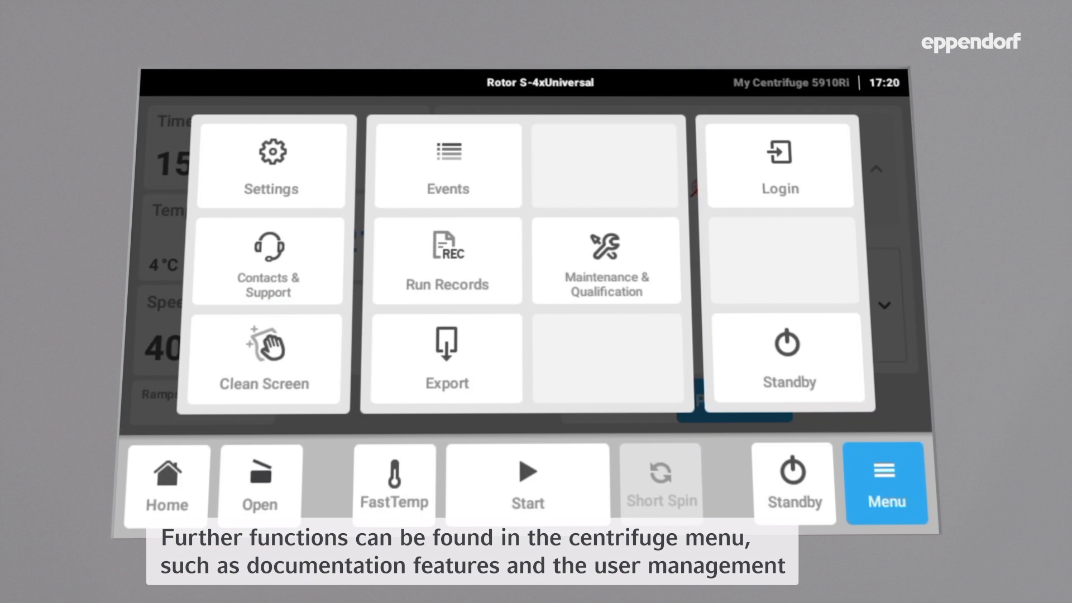
left_click(448, 167)
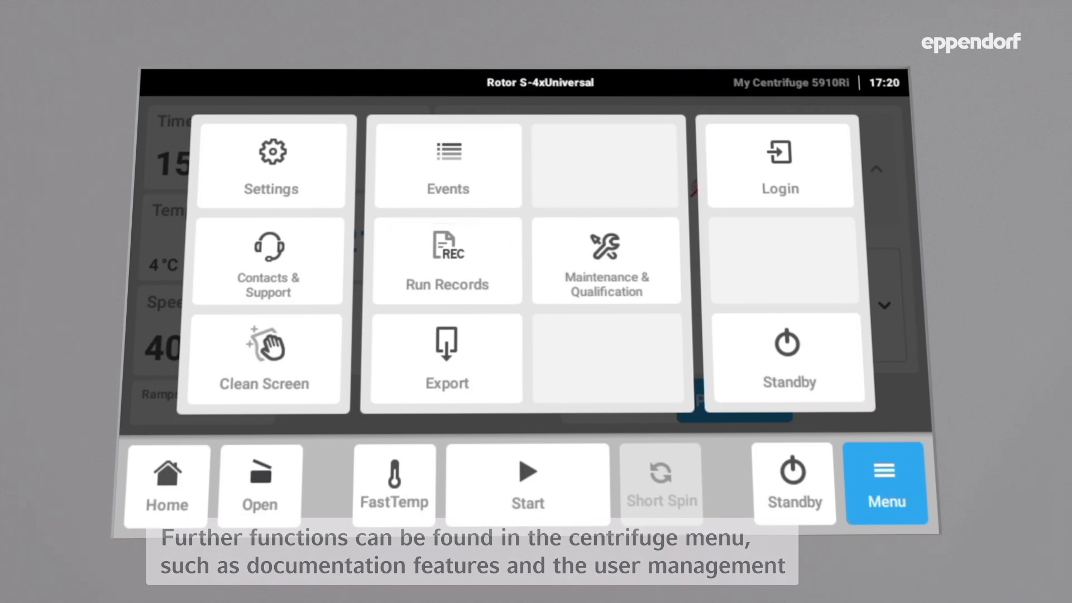
left_click(447, 358)
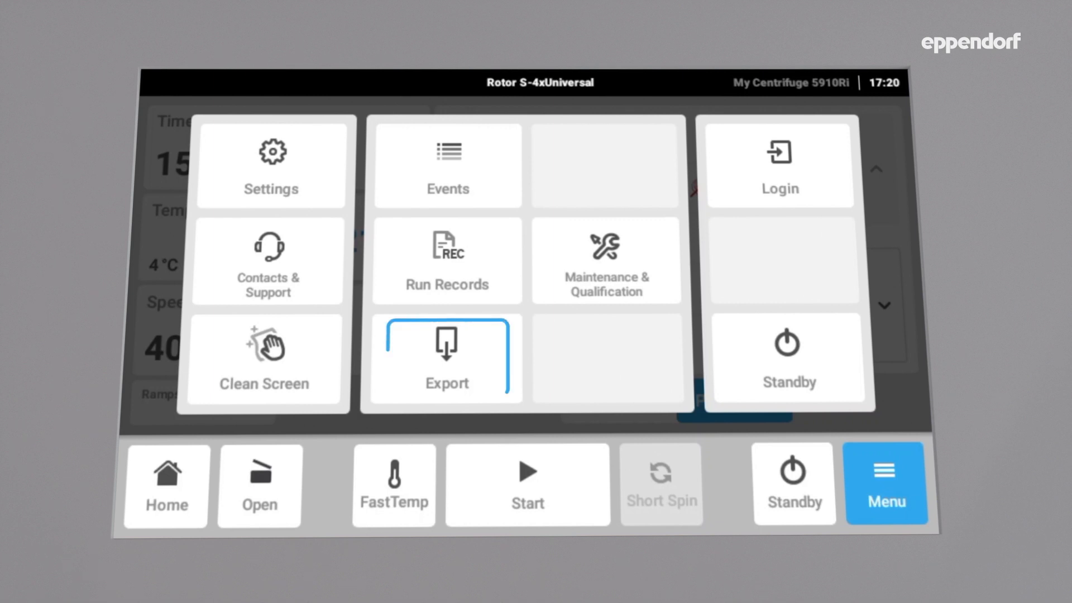